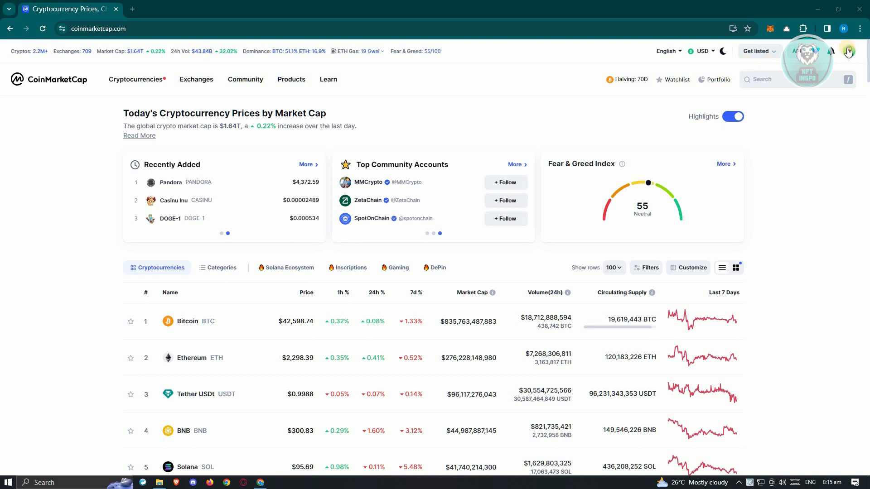
# - Open the account menu and go to the Portfolio tracker for the 'test' portfolio
pyautogui.click(848, 51)
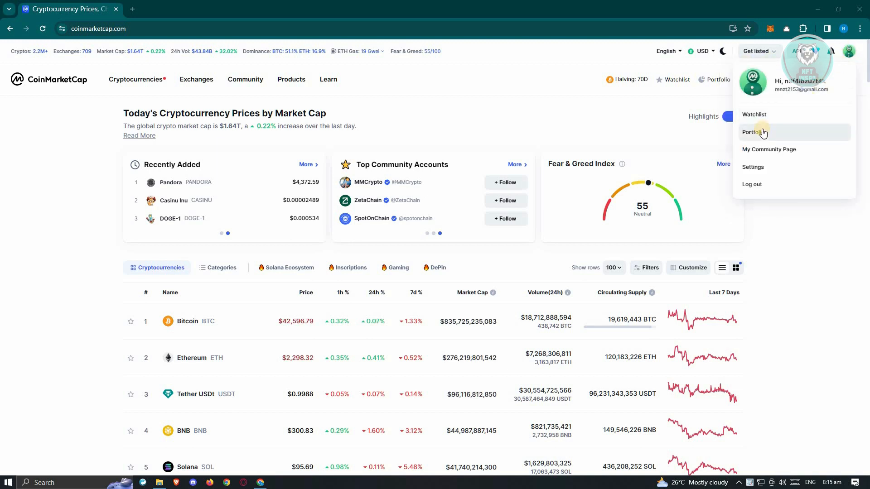
pyautogui.click(752, 132)
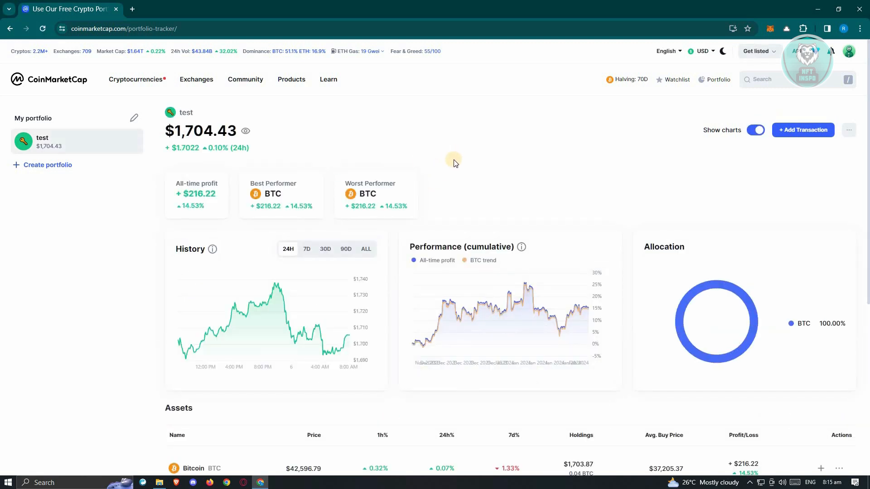
pyautogui.moveTo(95, 183)
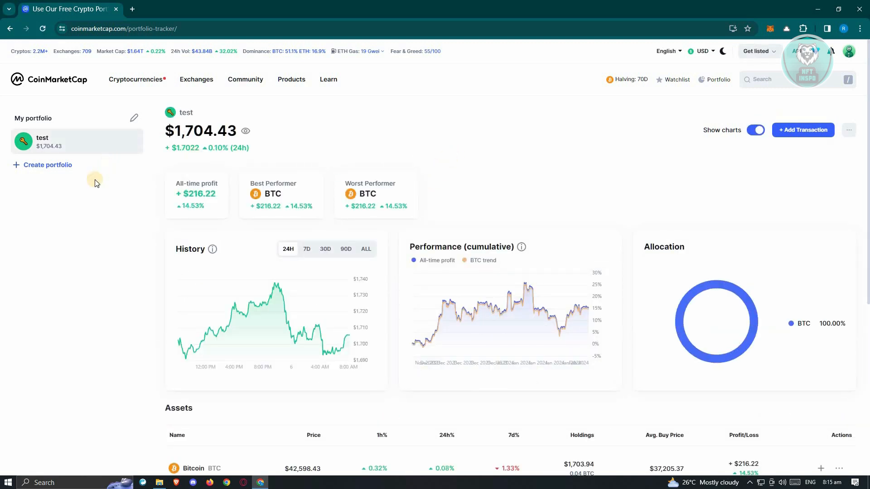
pyautogui.click(47, 165)
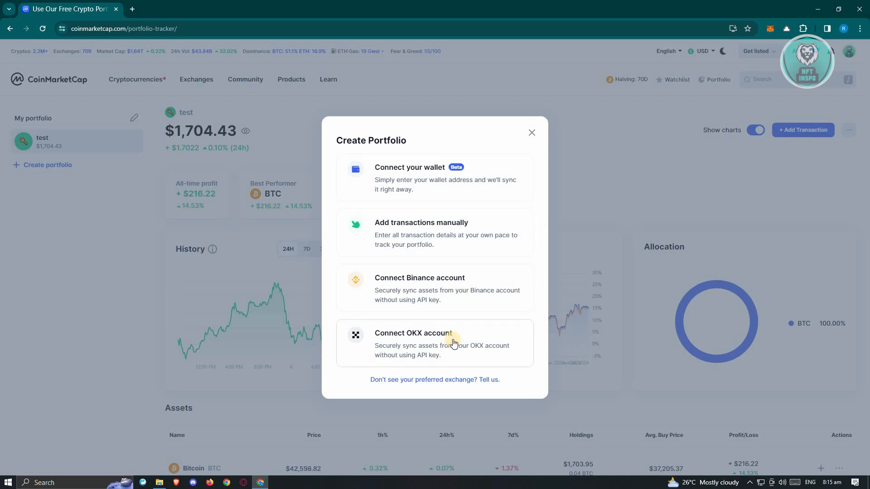
pyautogui.moveTo(459, 344)
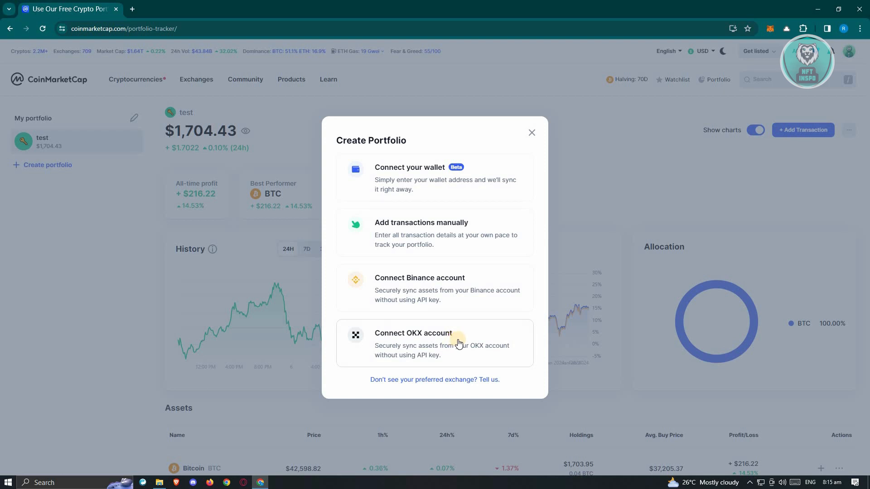
pyautogui.moveTo(465, 342)
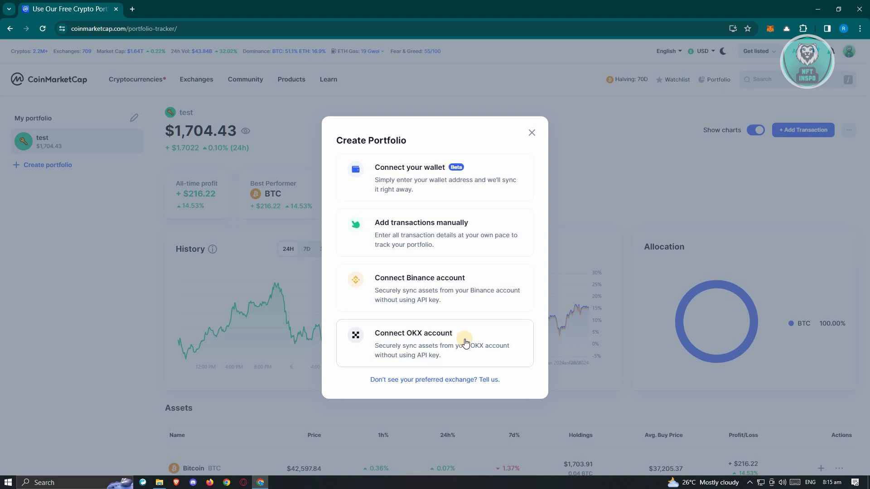
pyautogui.moveTo(533, 132)
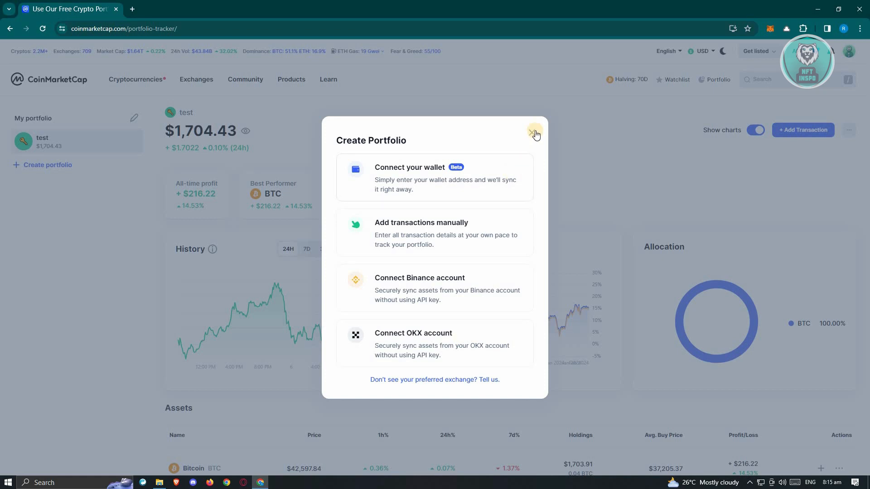
pyautogui.click(532, 133)
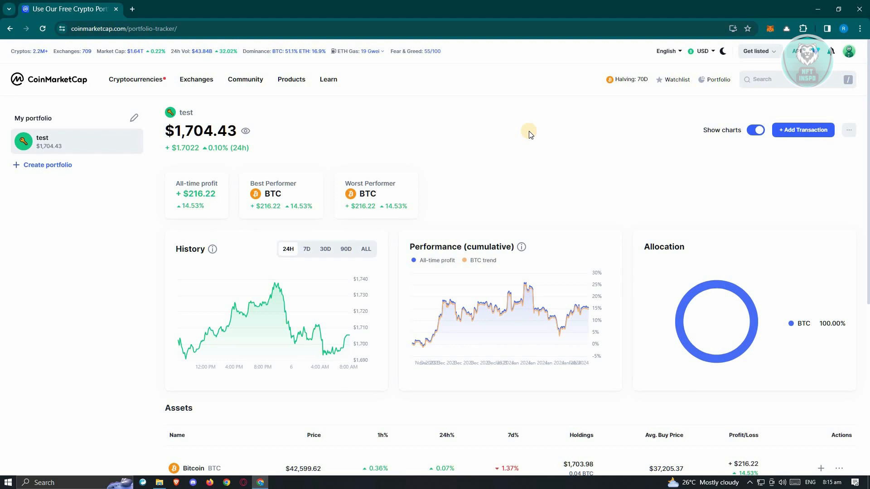
# - Open the Create portfolio options from the left sidebar
pyautogui.click(47, 165)
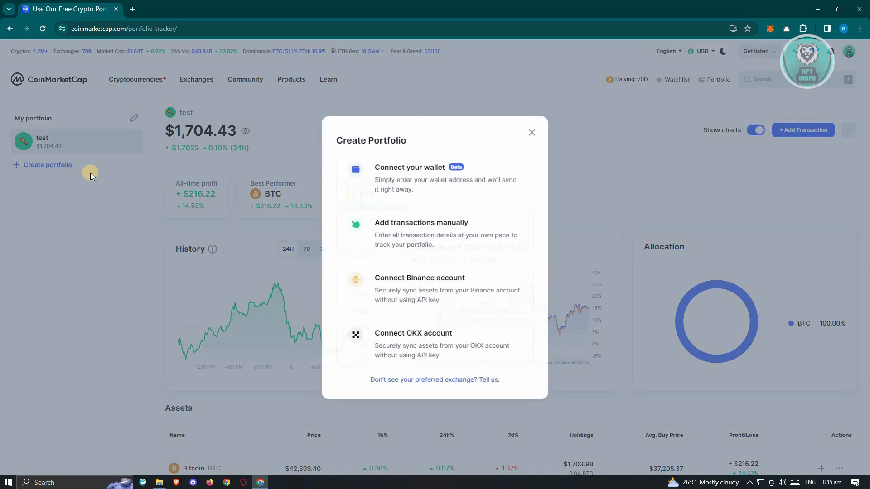
pyautogui.moveTo(409, 233)
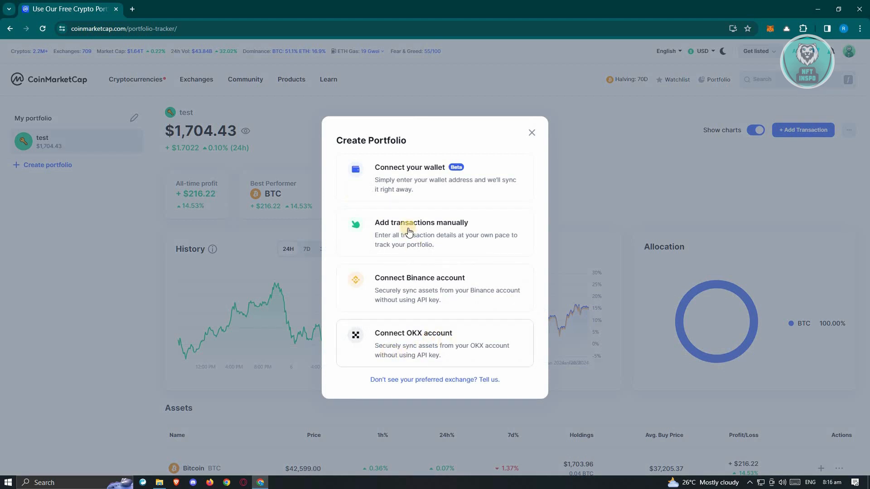
pyautogui.moveTo(394, 190)
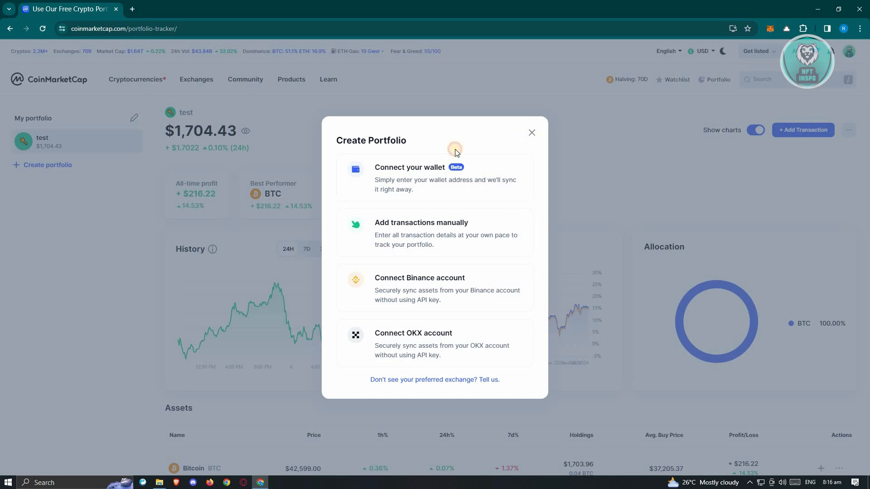
# - Close the Create Portfolio dialog, returning to the $1,704.43 test portfolio
pyautogui.click(531, 132)
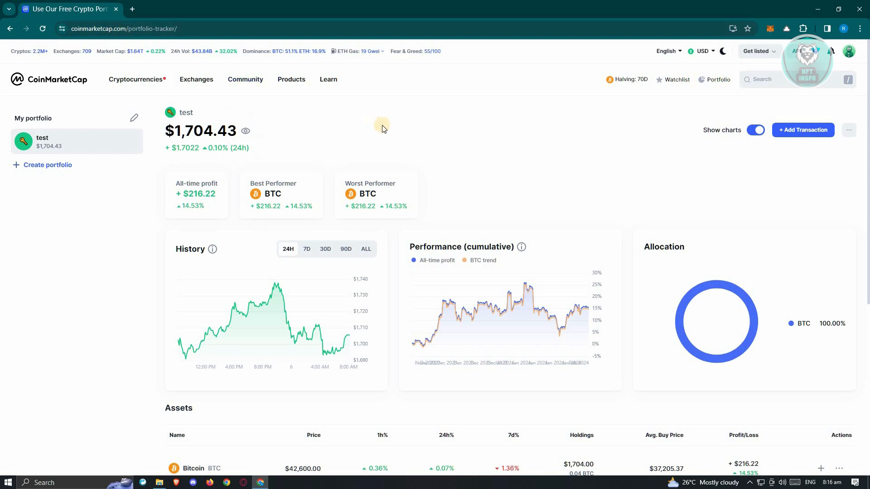
pyautogui.moveTo(392, 127)
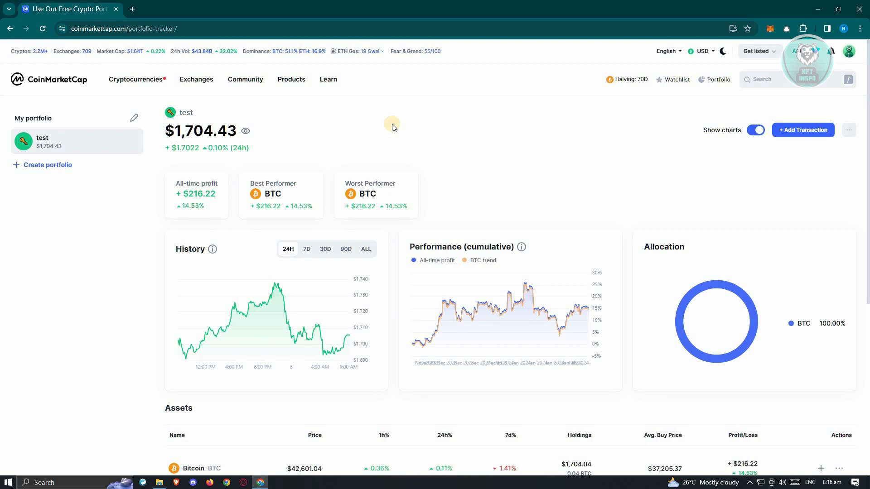
pyautogui.moveTo(78, 176)
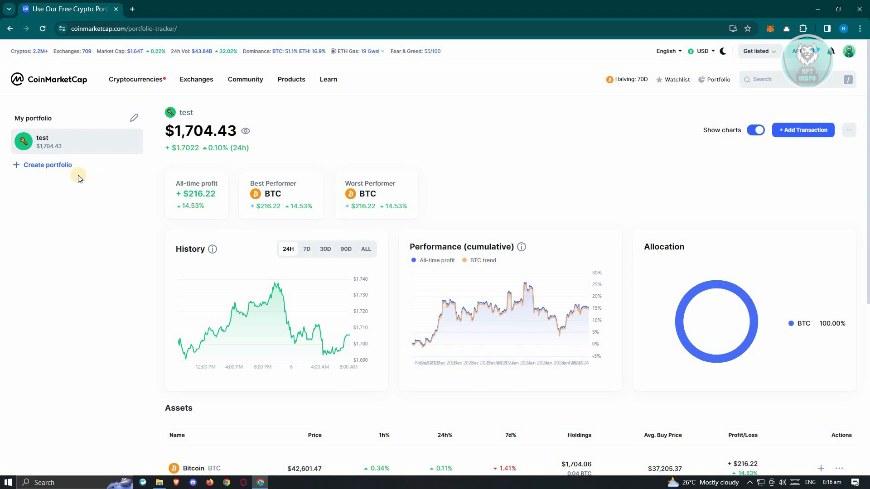
pyautogui.click(48, 165)
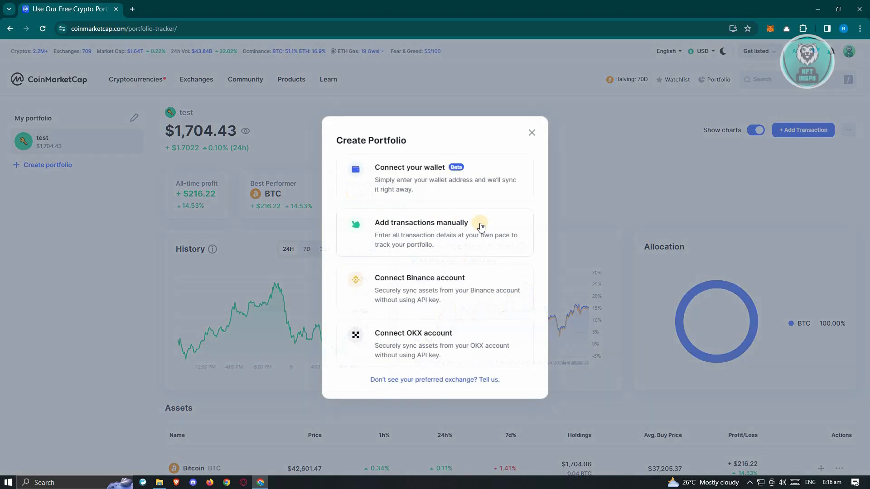
pyautogui.moveTo(413, 304)
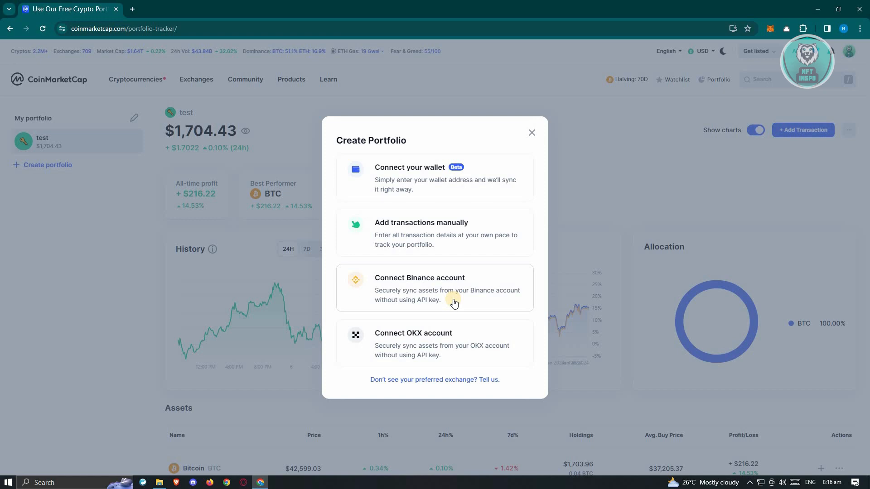
pyautogui.moveTo(532, 135)
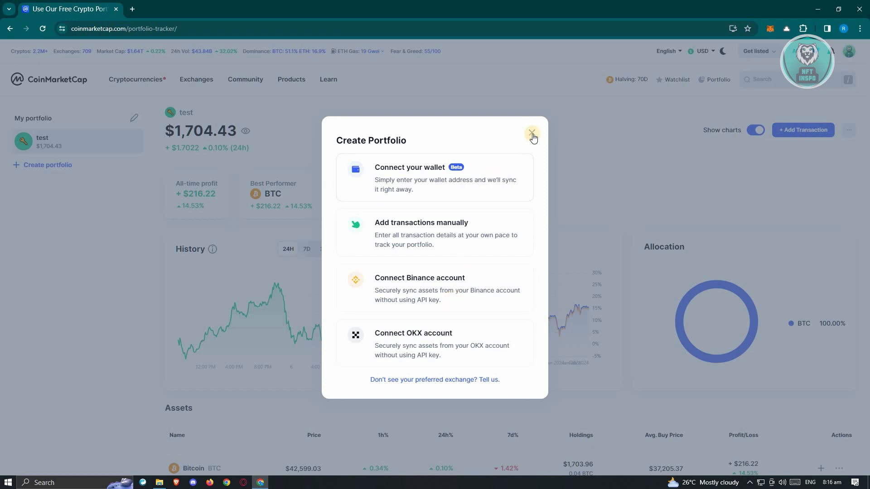
pyautogui.click(532, 133)
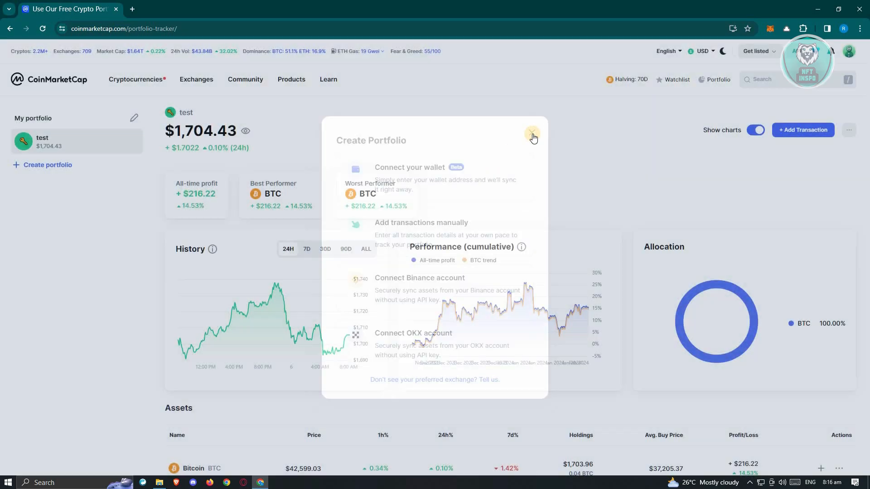
pyautogui.click(532, 136)
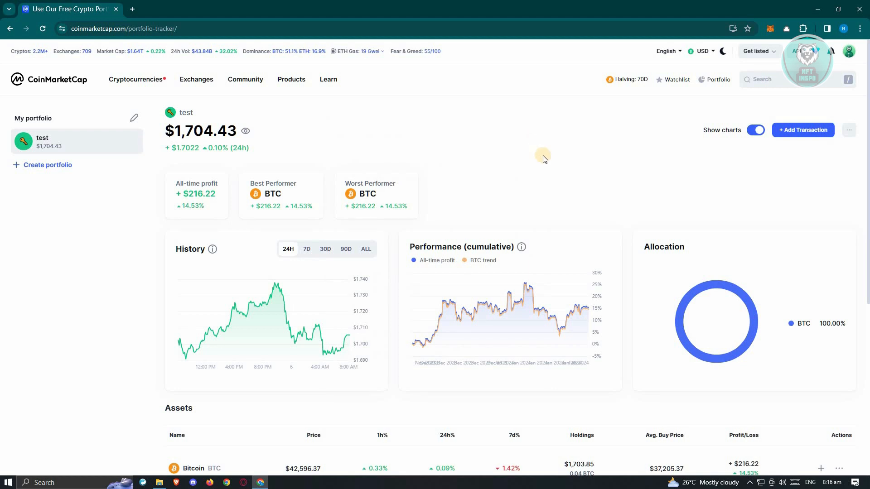
pyautogui.moveTo(555, 168)
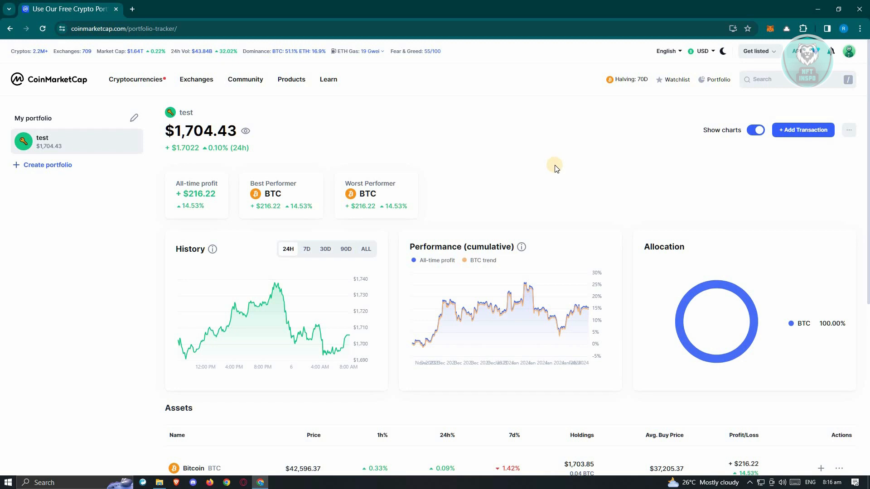
pyautogui.moveTo(567, 183)
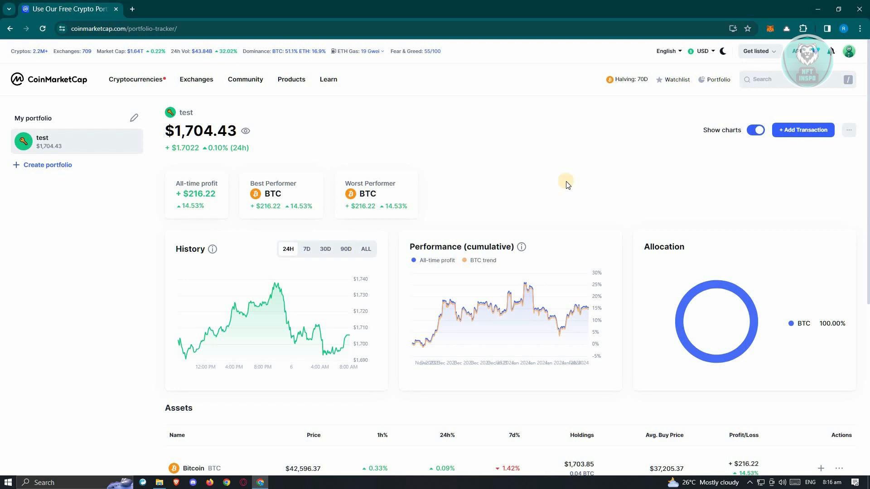